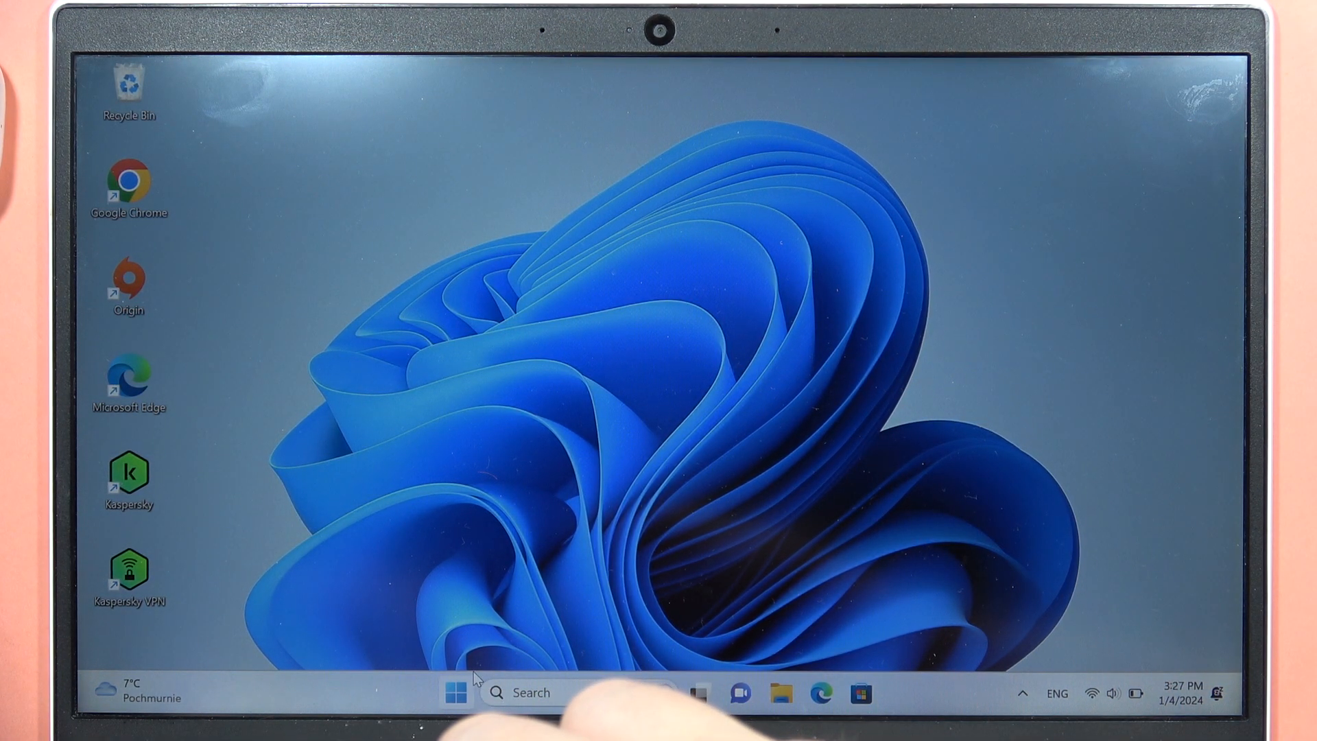
# - Open the Start menu and launch Settings from the pinned apps
pyautogui.click(455, 692)
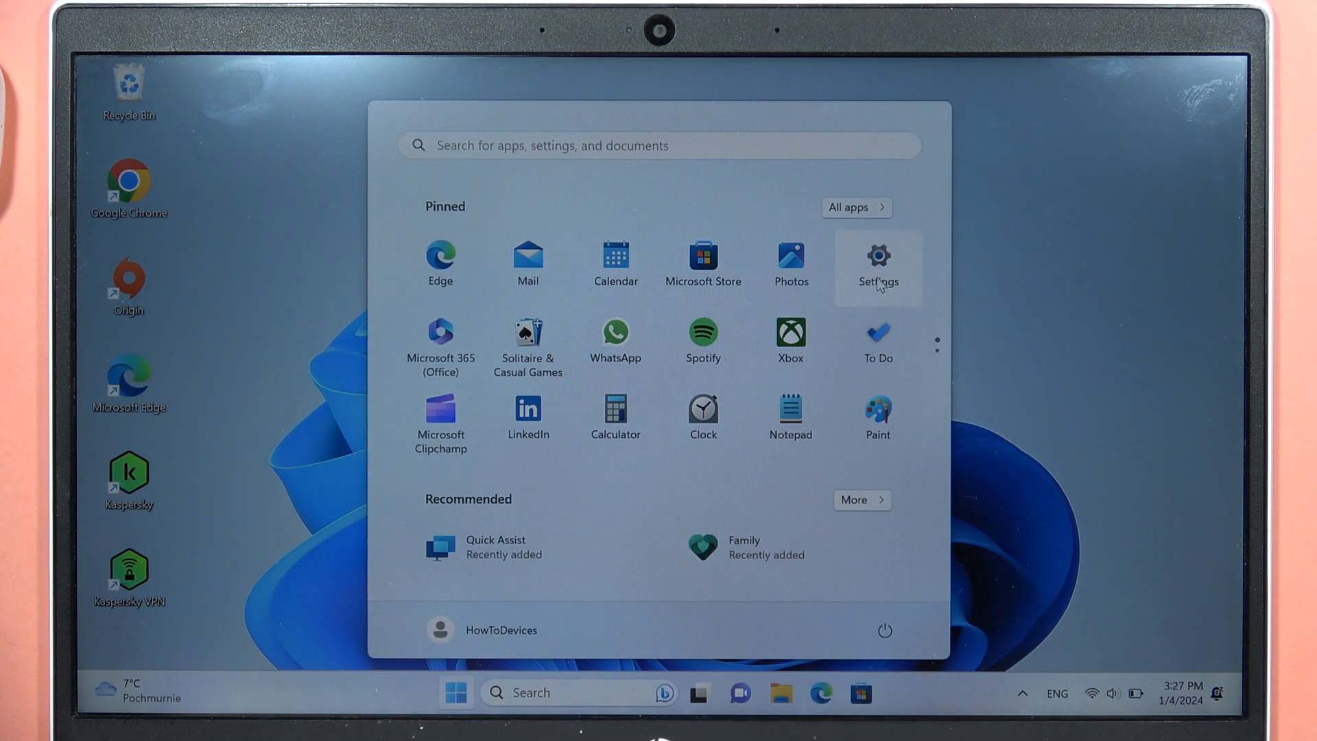
pyautogui.click(877, 263)
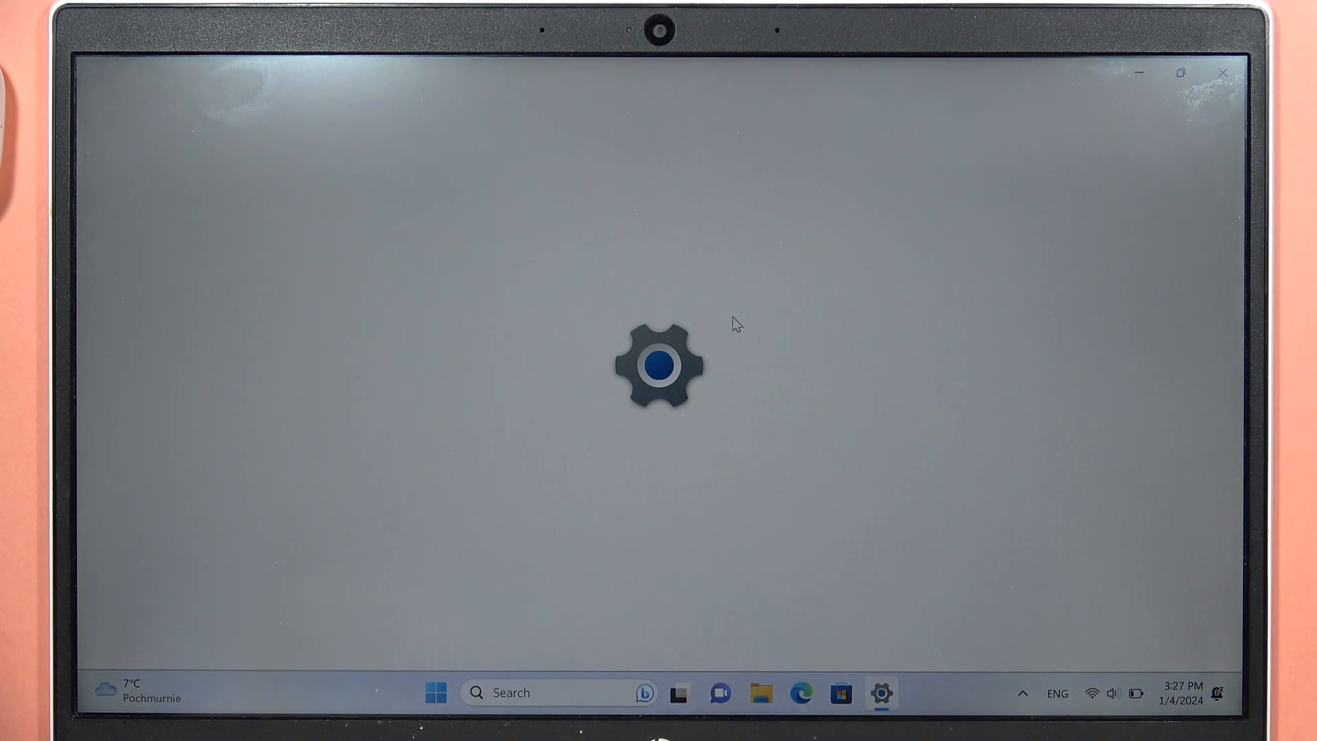
# - Go to the Bluetooth & devices page and switch the Bluetooth toggle on
pyautogui.click(880, 692)
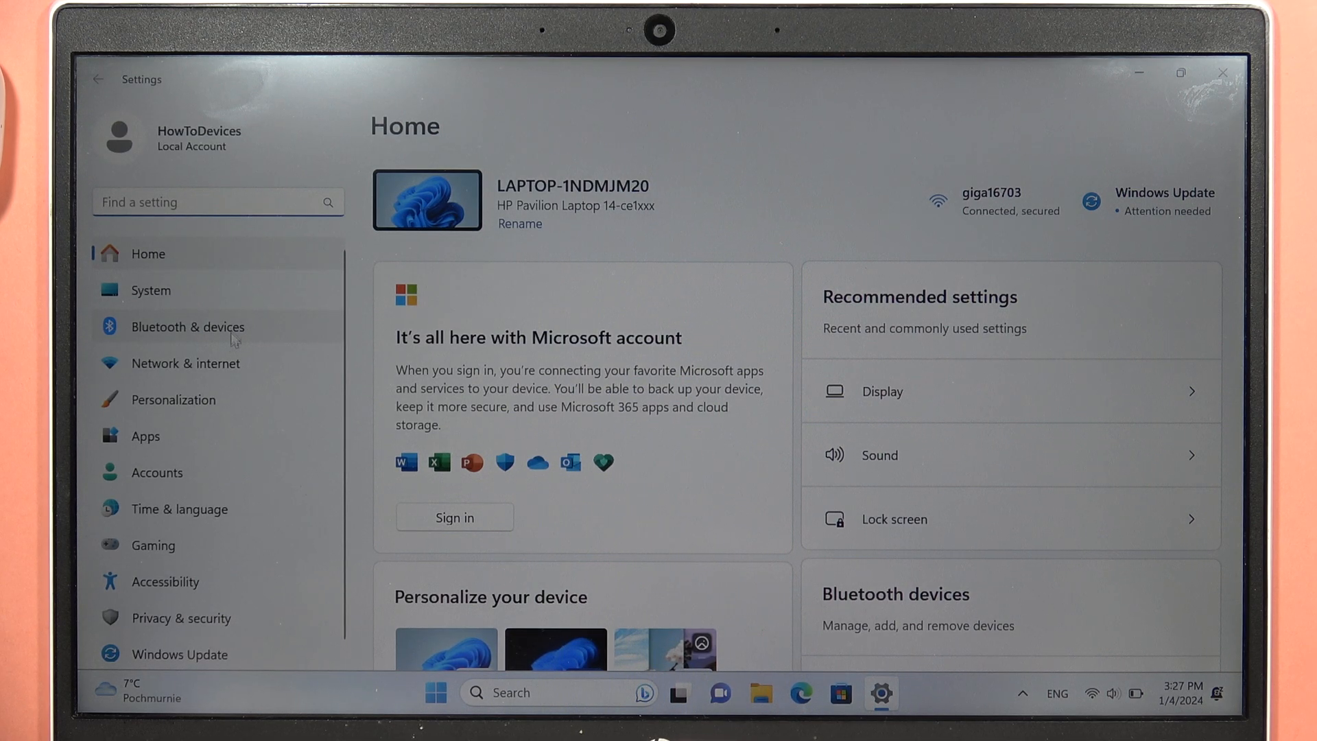
pyautogui.click(187, 327)
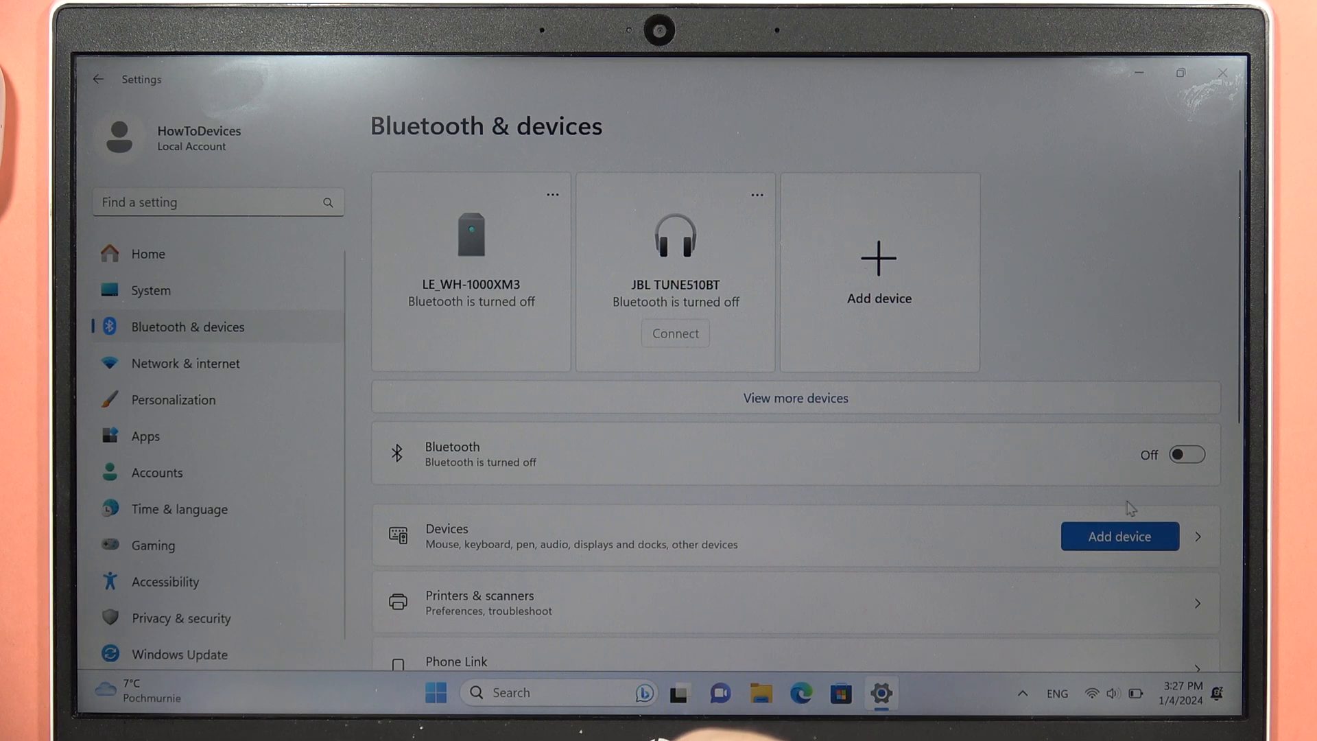
pyautogui.click(1185, 454)
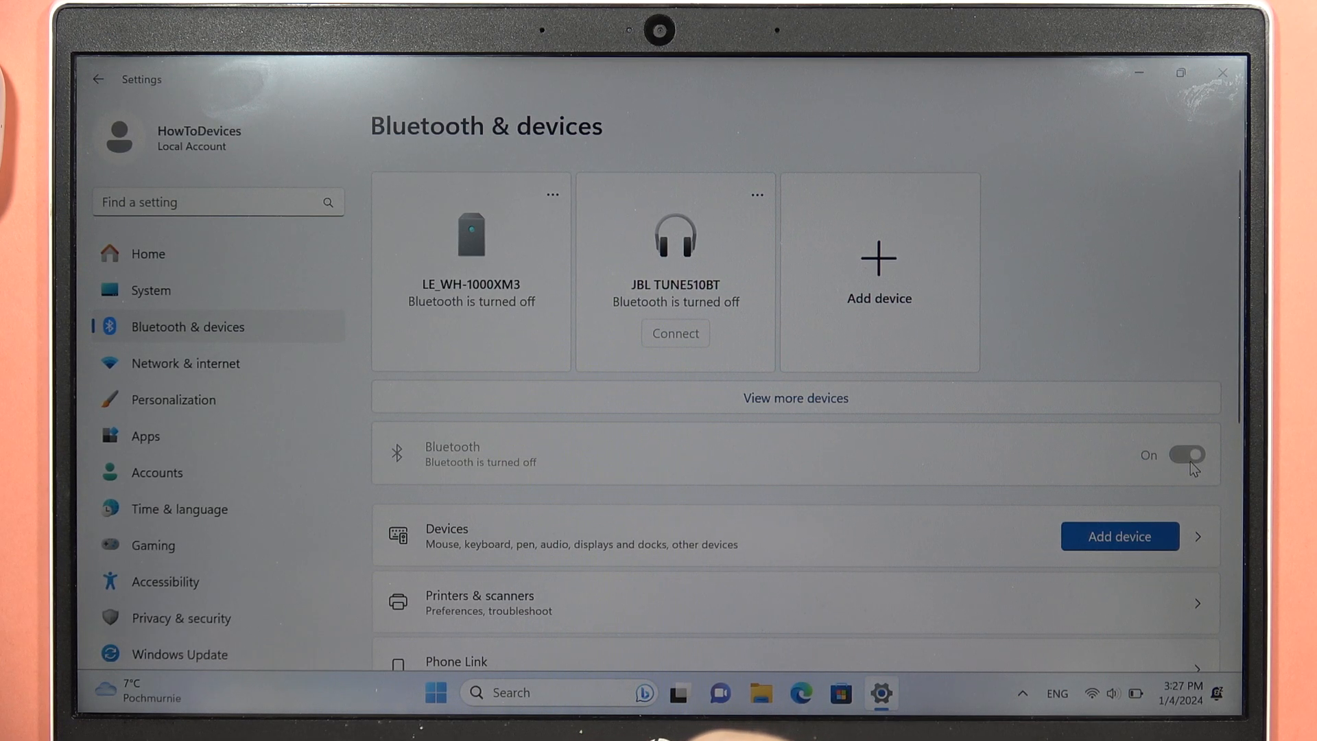
pyautogui.click(1185, 454)
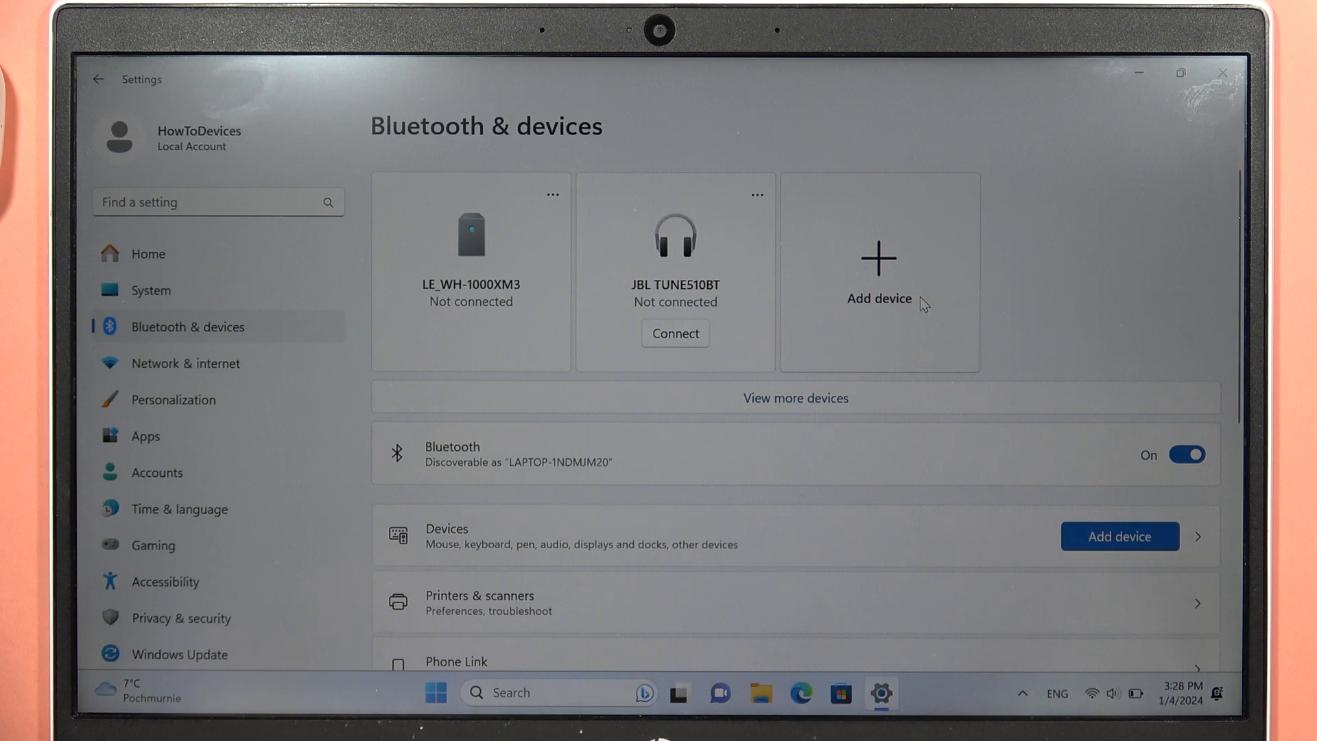
# - Add a Bluetooth device so the scan lists Galaxy Buds FE
pyautogui.click(878, 261)
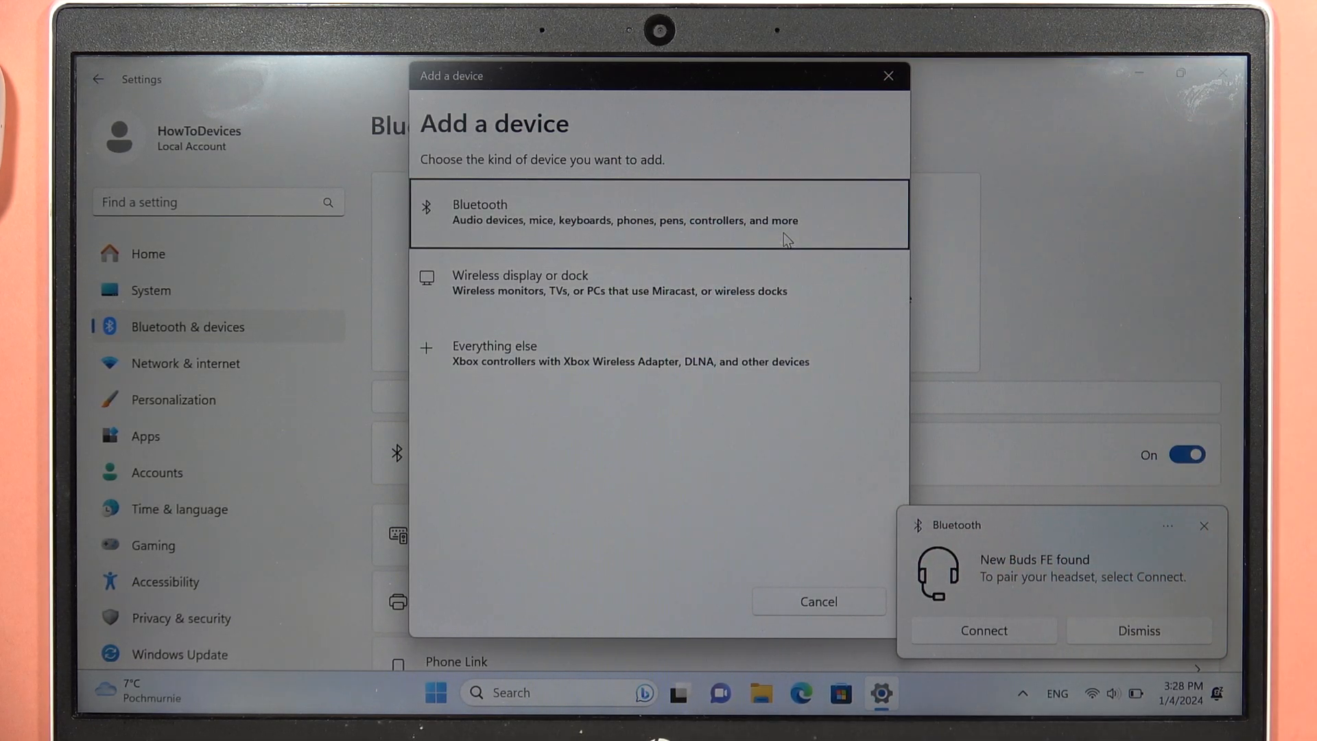
pyautogui.click(658, 213)
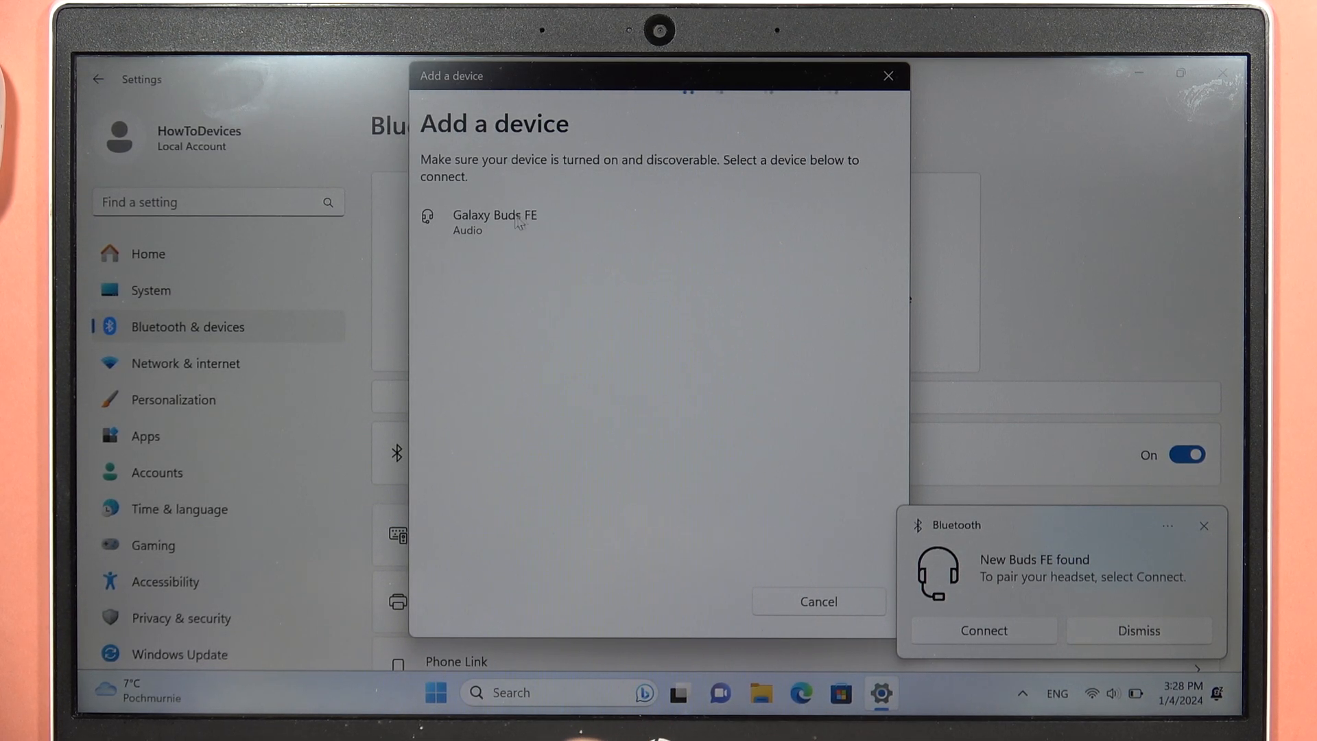
# - Pair Galaxy Buds FE, then close the Add a device dialog
pyautogui.click(495, 221)
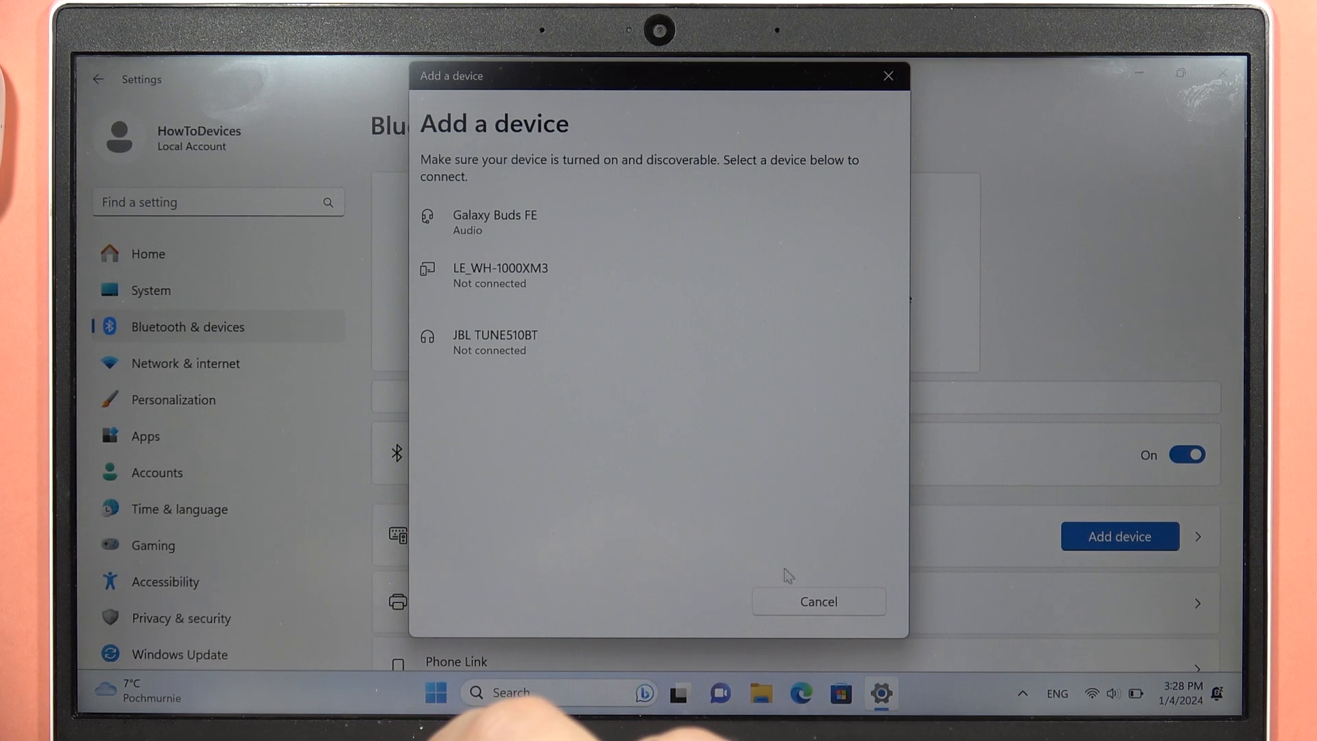
pyautogui.moveTo(864, 104)
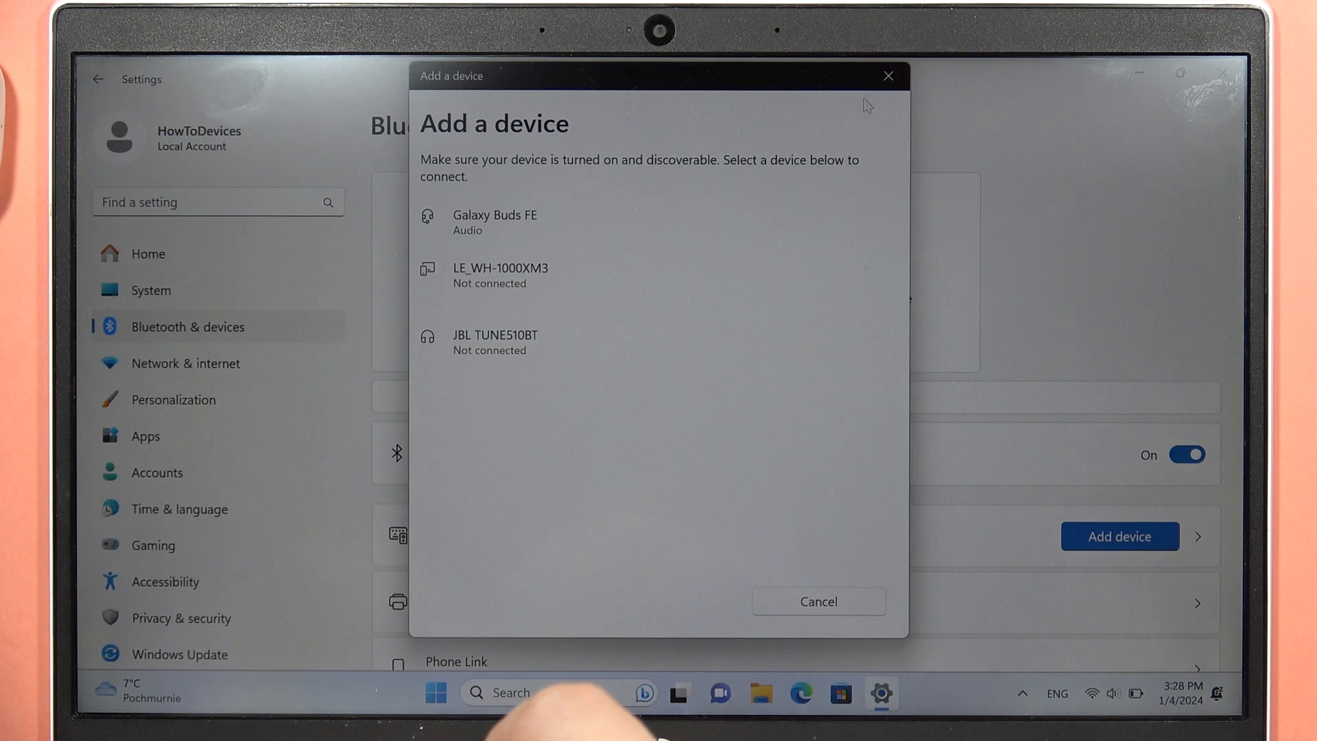
pyautogui.click(818, 602)
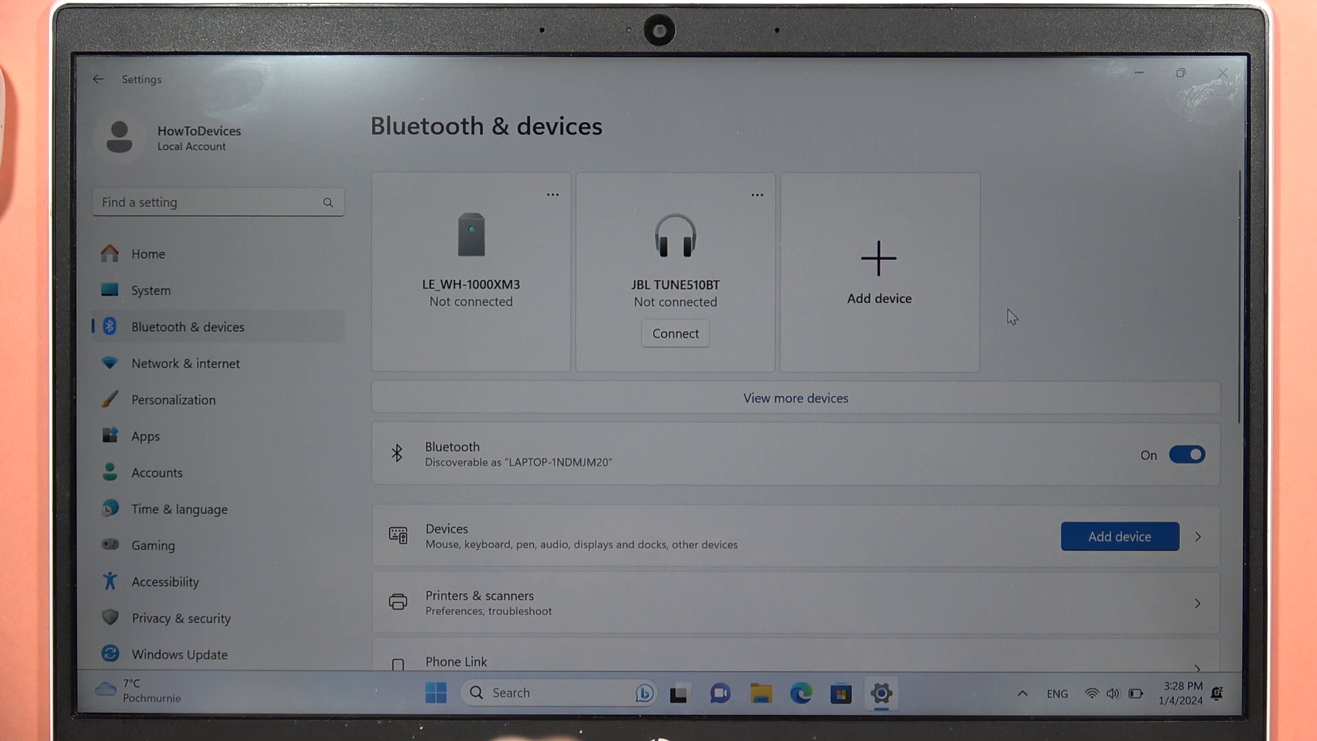